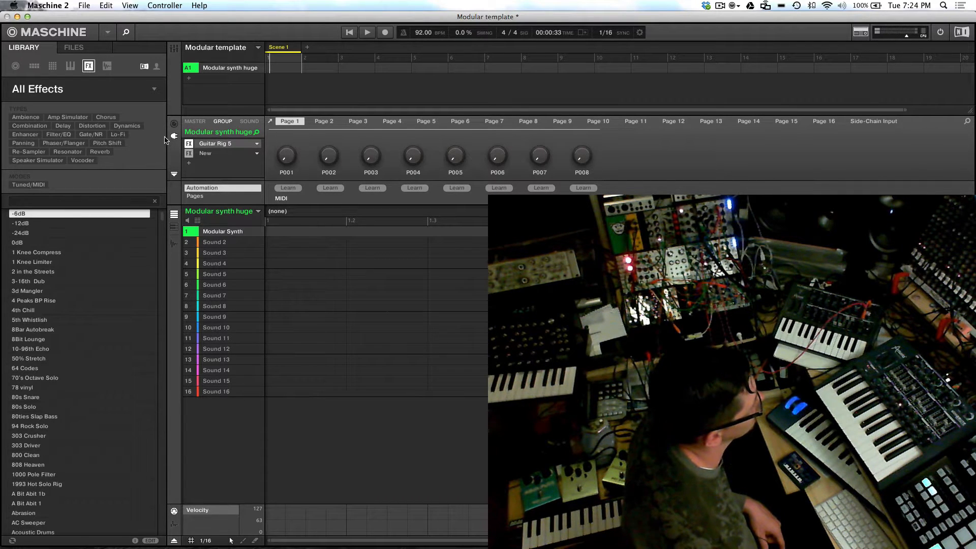
Show the Modular synth huge group's AUX 1 and AUX 2 output destinations.
left_click(175, 125)
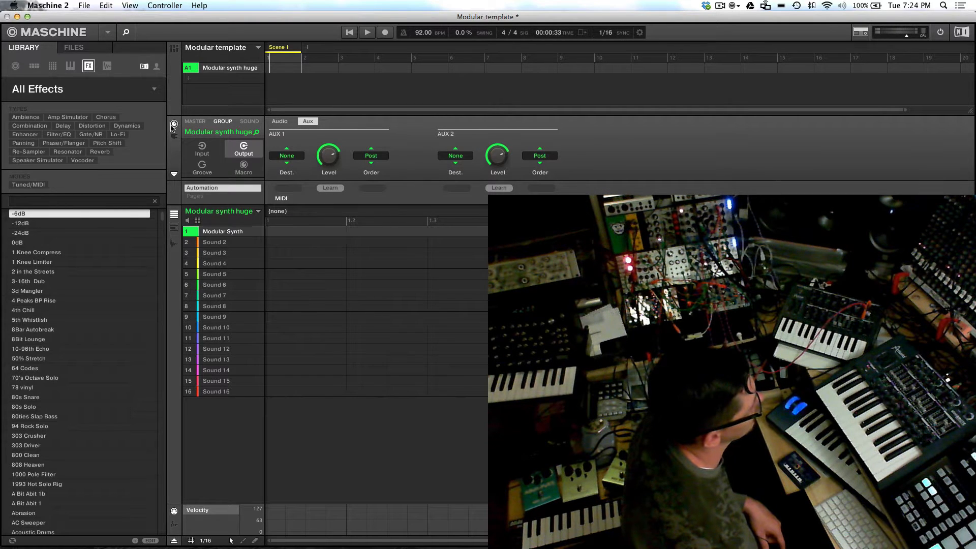
mouse_move(179, 141)
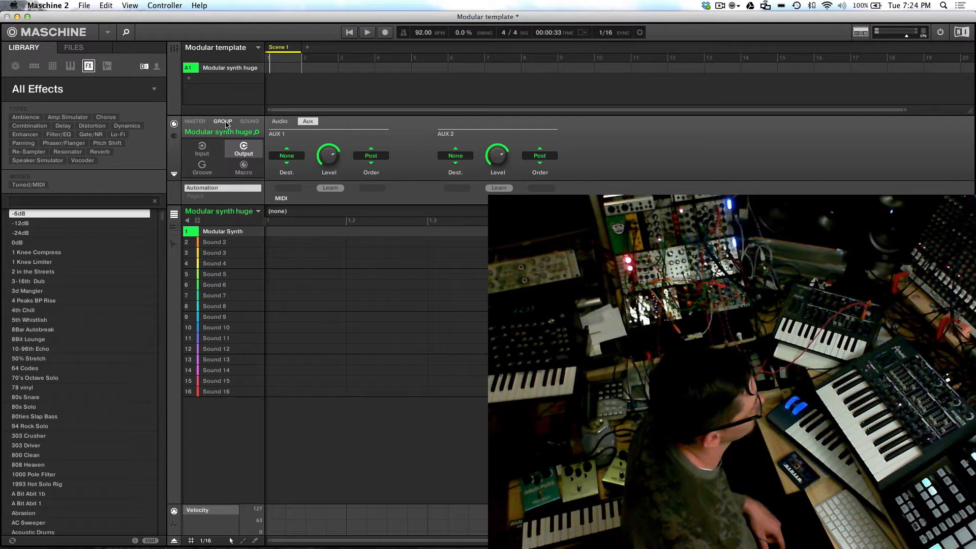
Confirm the sound's MIDI output is MicroBrute channel 2, then launch MicroBrute Connection via Spotlight.
left_click(249, 121)
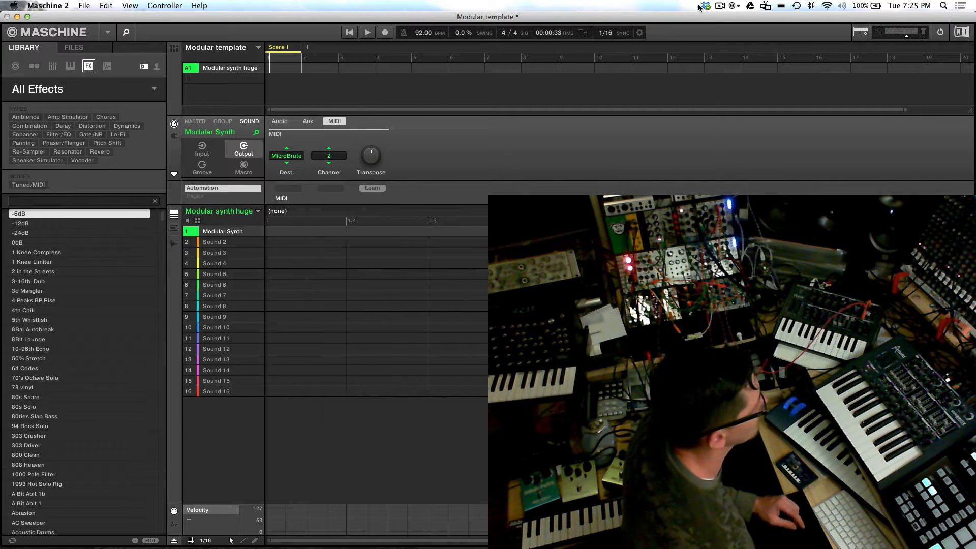
left_click(943, 7)
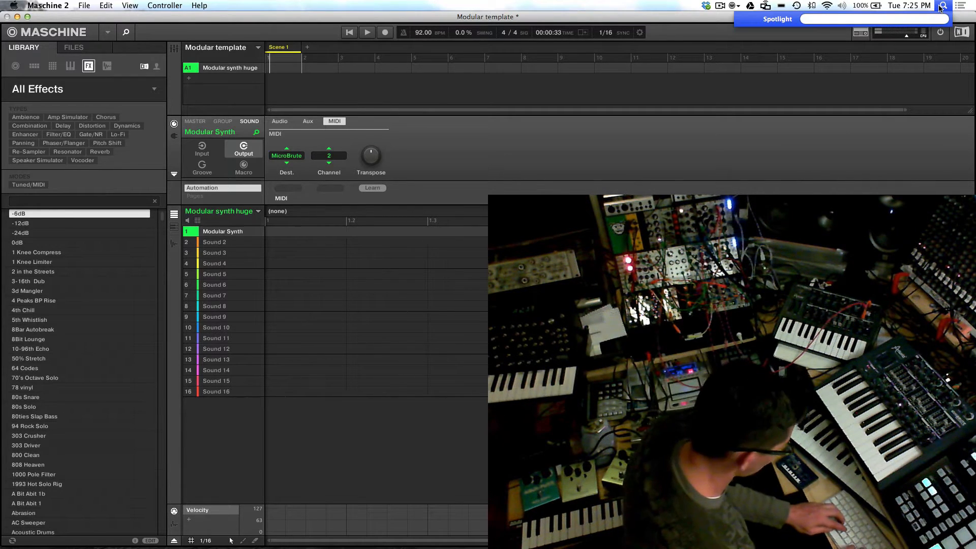
type("micro")
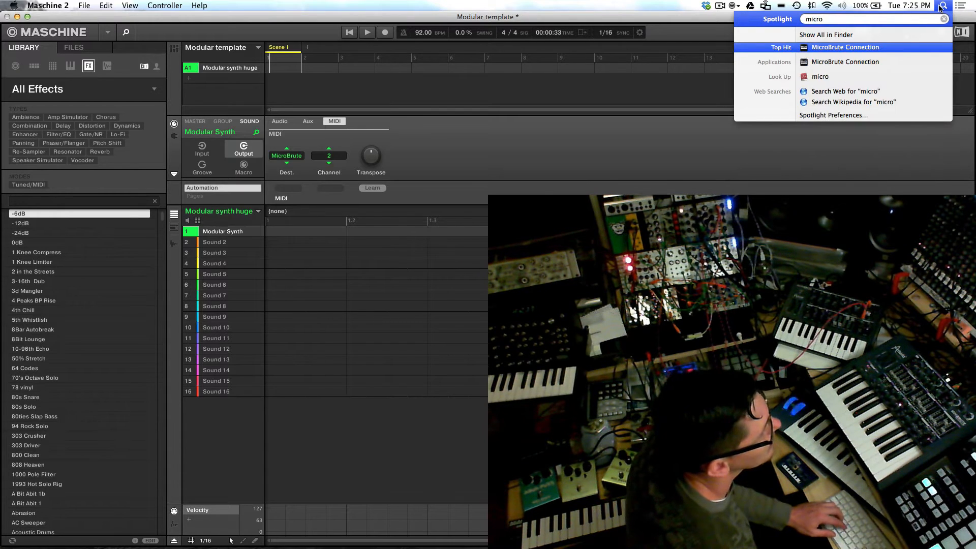
left_click(845, 47)
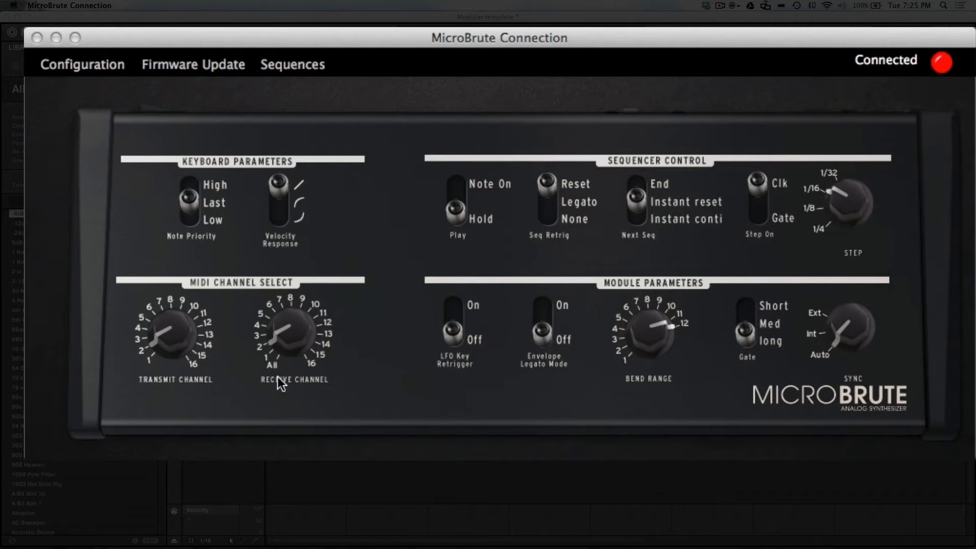
mouse_move(348, 303)
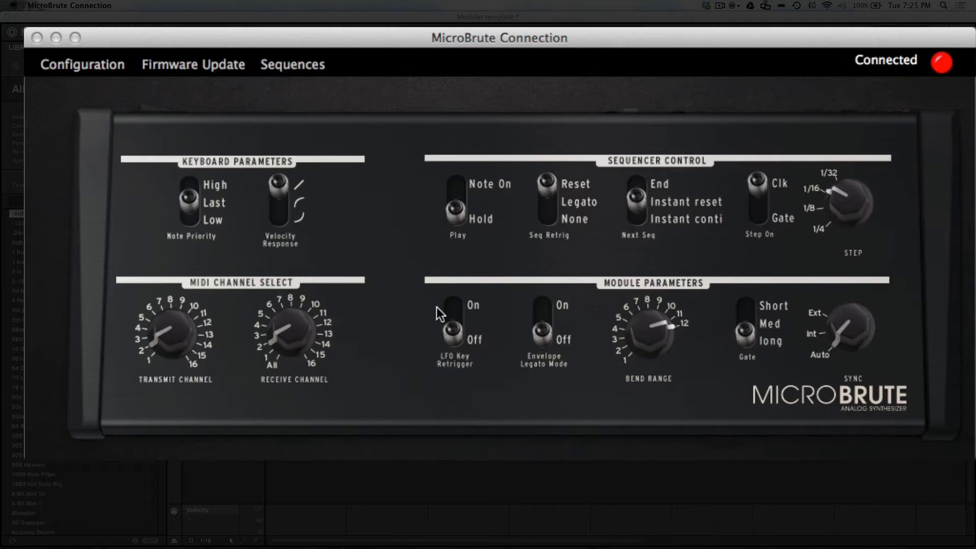
mouse_move(645, 256)
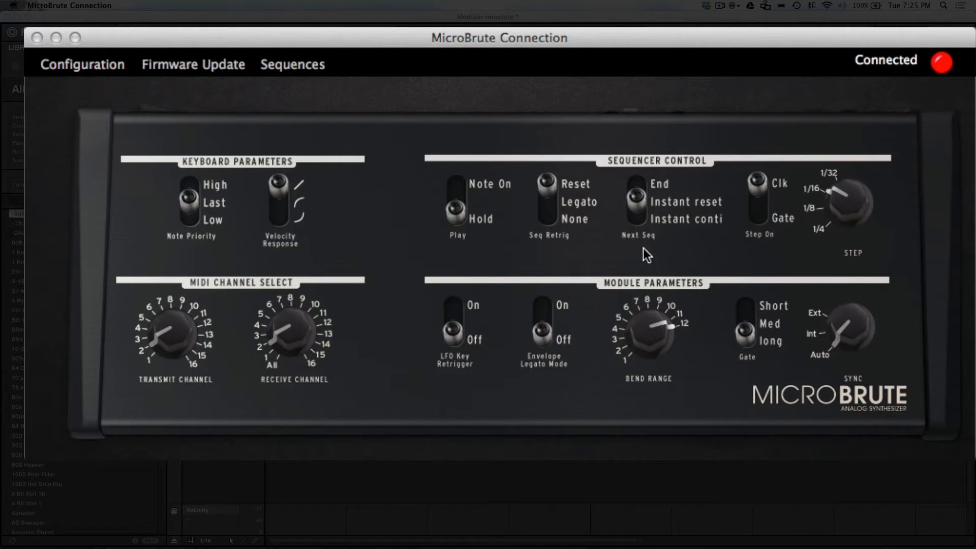
mouse_move(141, 135)
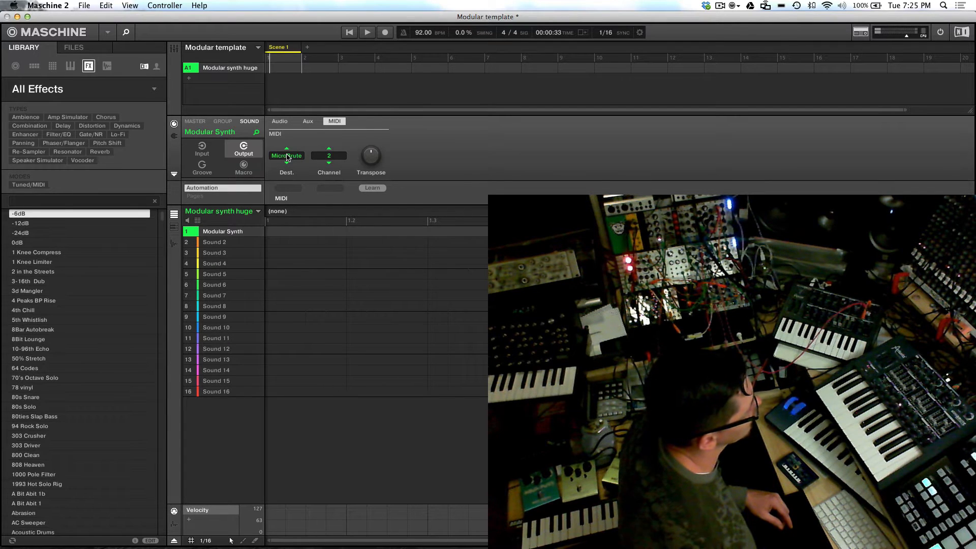
mouse_move(319, 141)
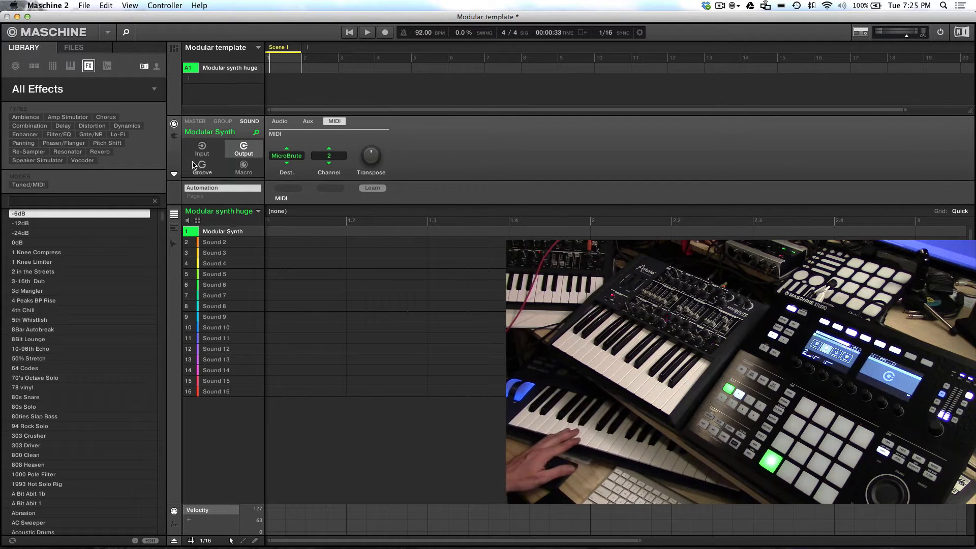
Set the Modular Synth sound's audio input source to Ext. 2.
left_click(280, 121)
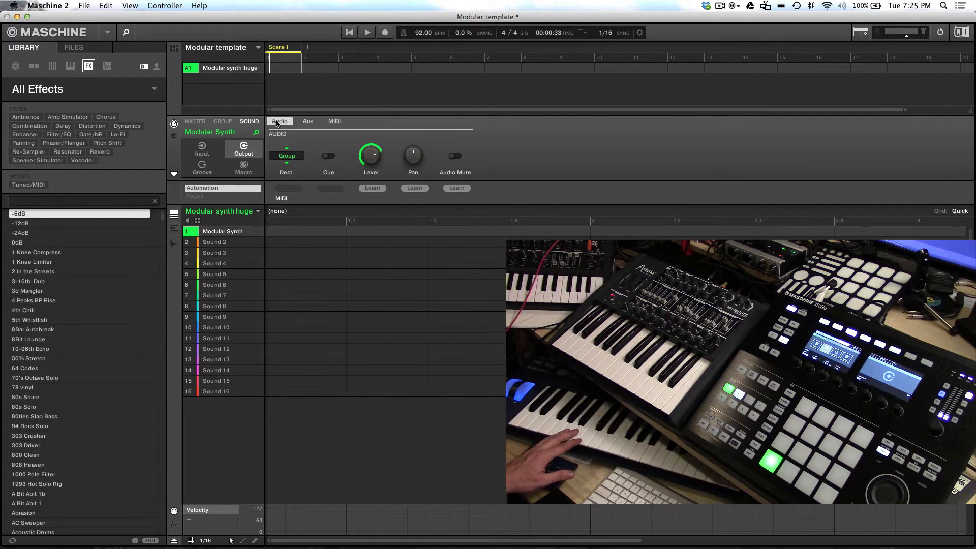
left_click(334, 121)
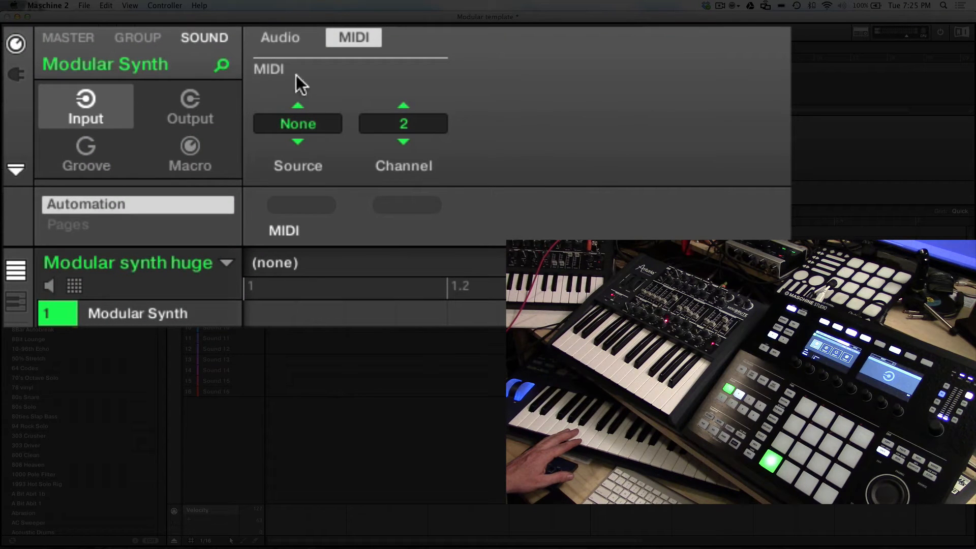
mouse_move(266, 33)
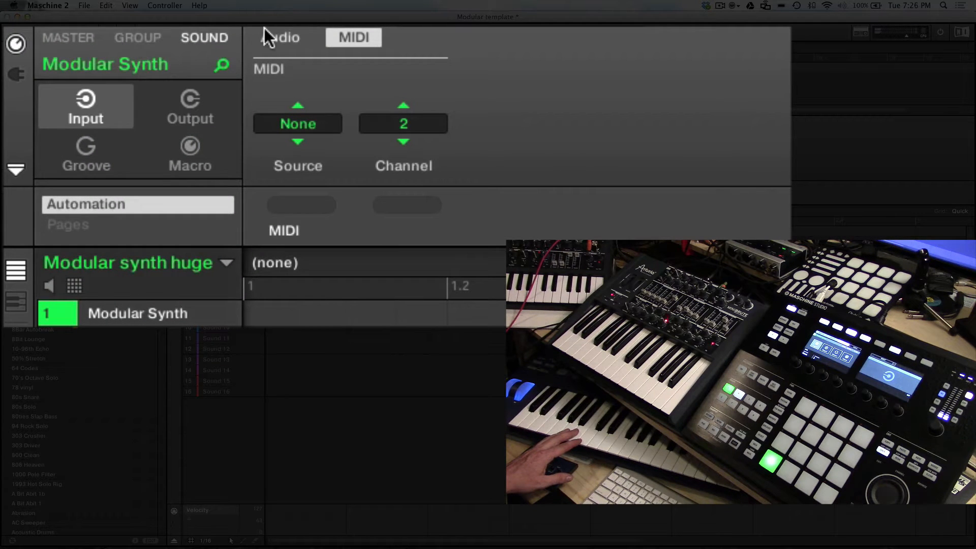
left_click(279, 37)
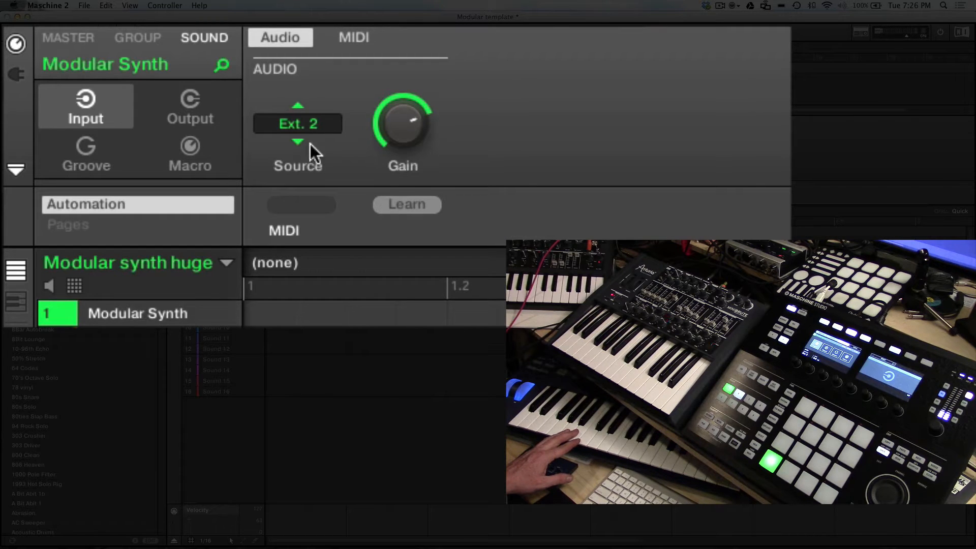
mouse_move(277, 189)
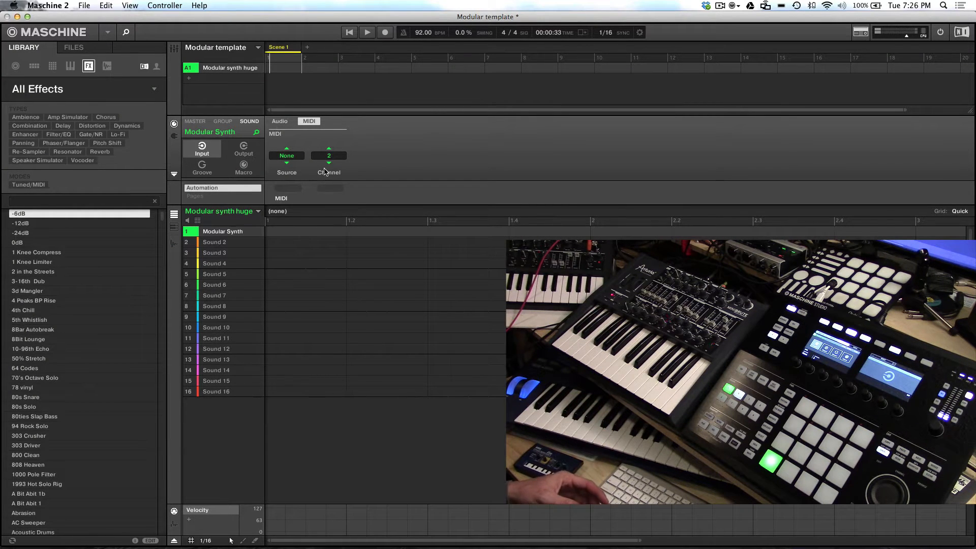
mouse_move(294, 111)
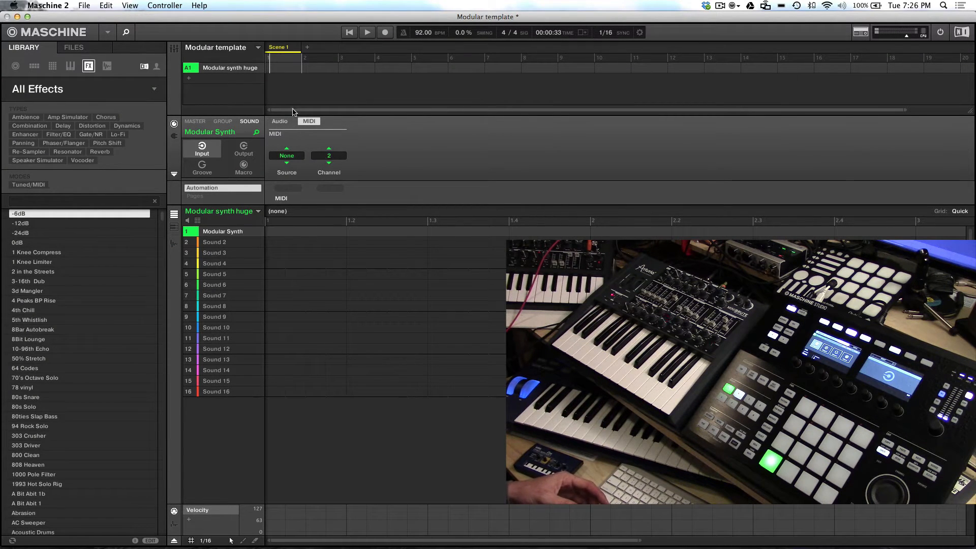
Display the sound's Audio input page showing source Ext. 2.
left_click(279, 121)
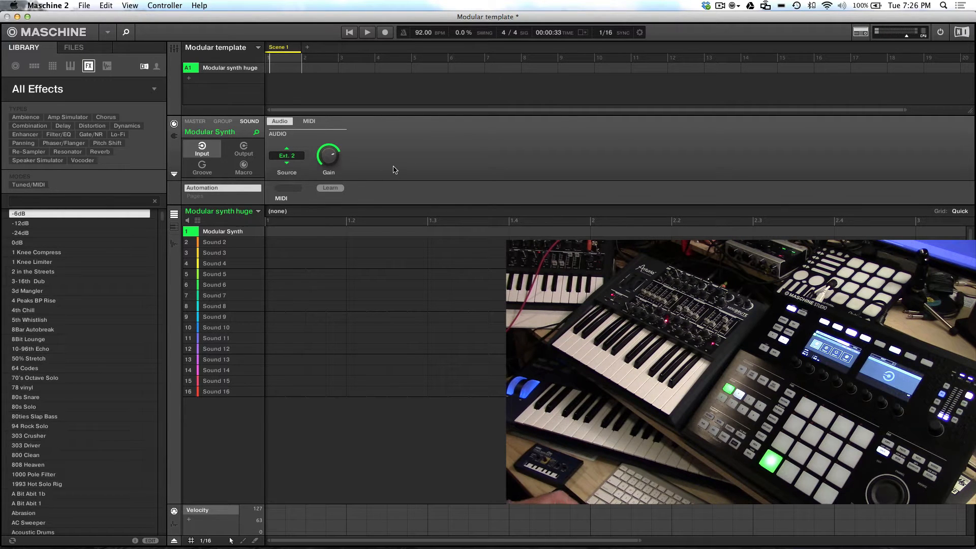